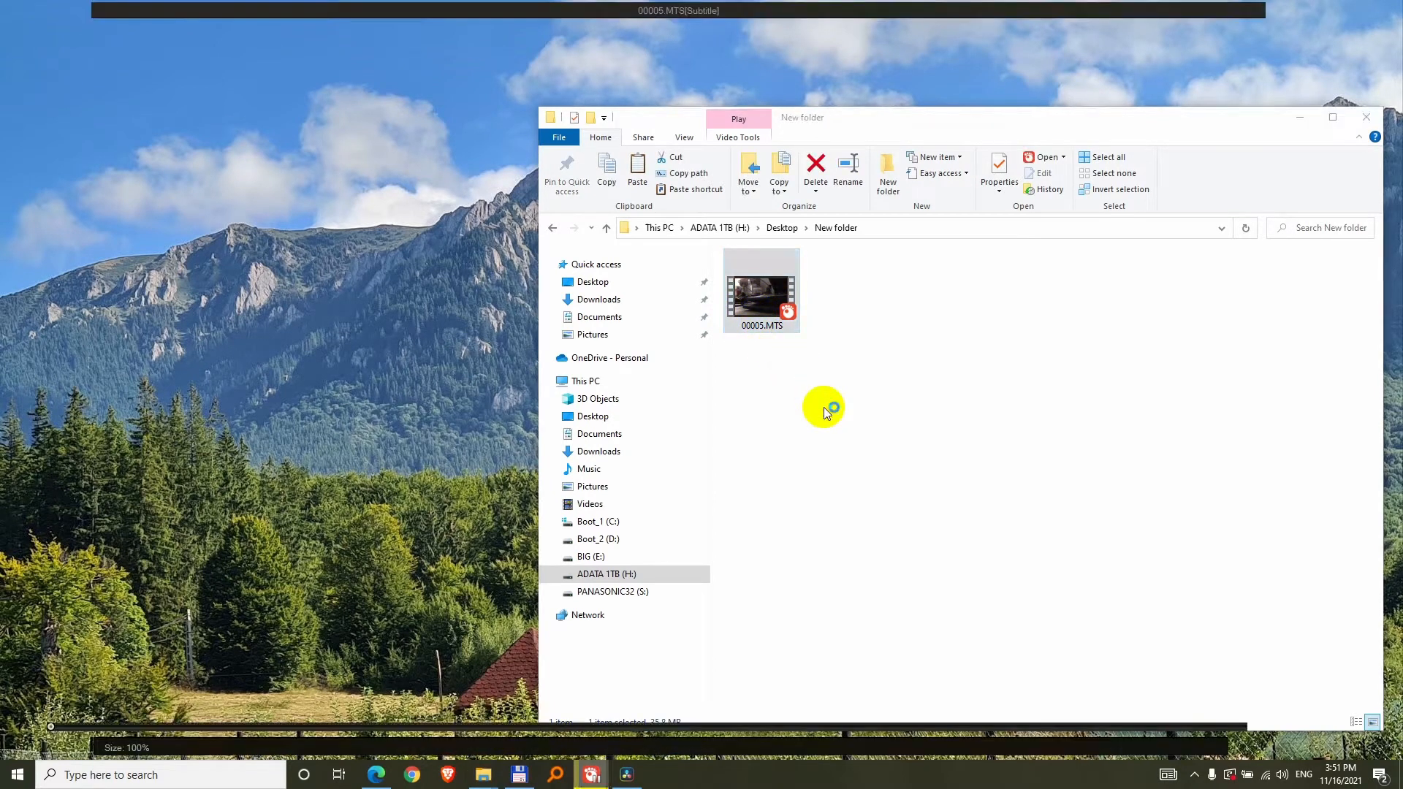
Play 00005.MTS in GOM Player, where it shows only a green picture
{"action": "double_click", "coordinate": [762, 288]}
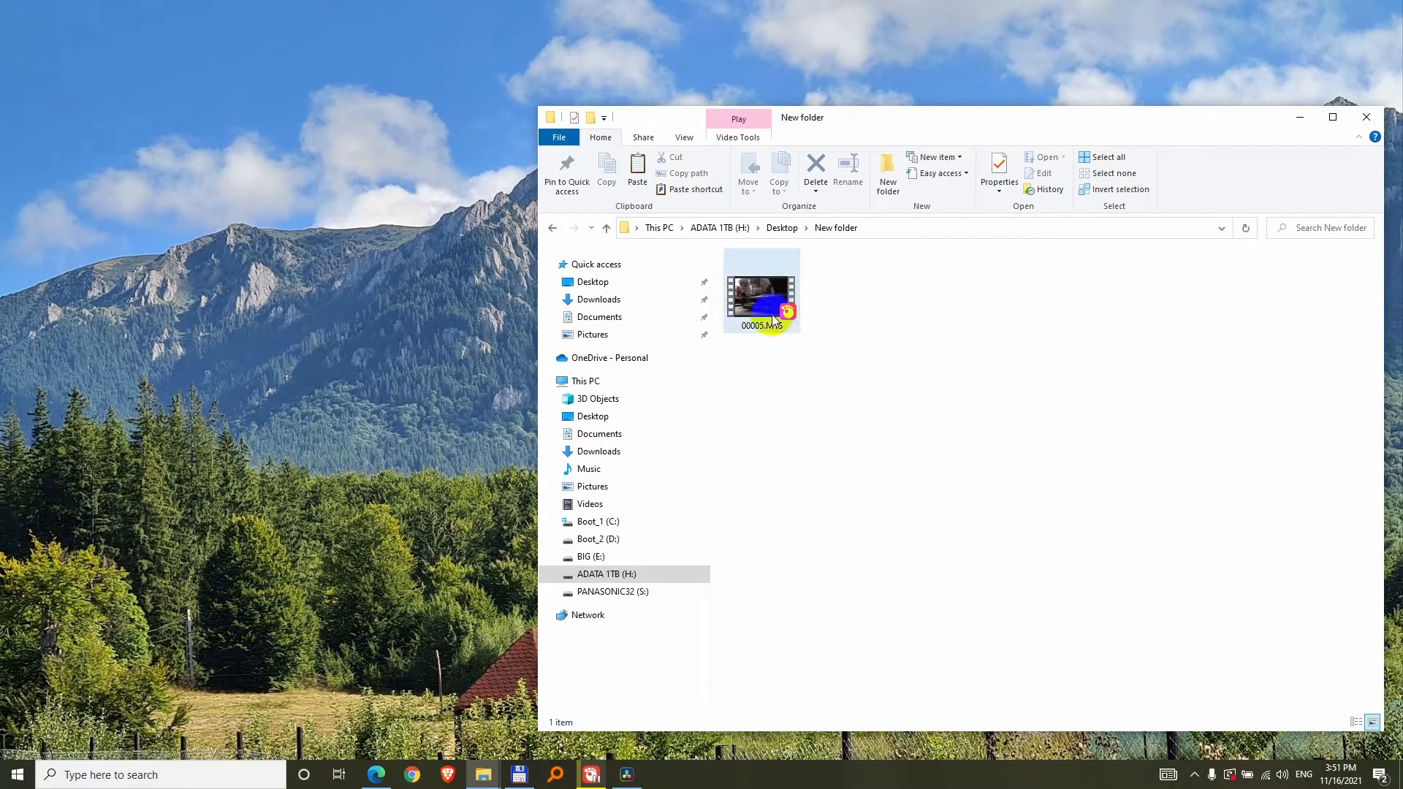
{"action": "left_click", "coordinate": [762, 286]}
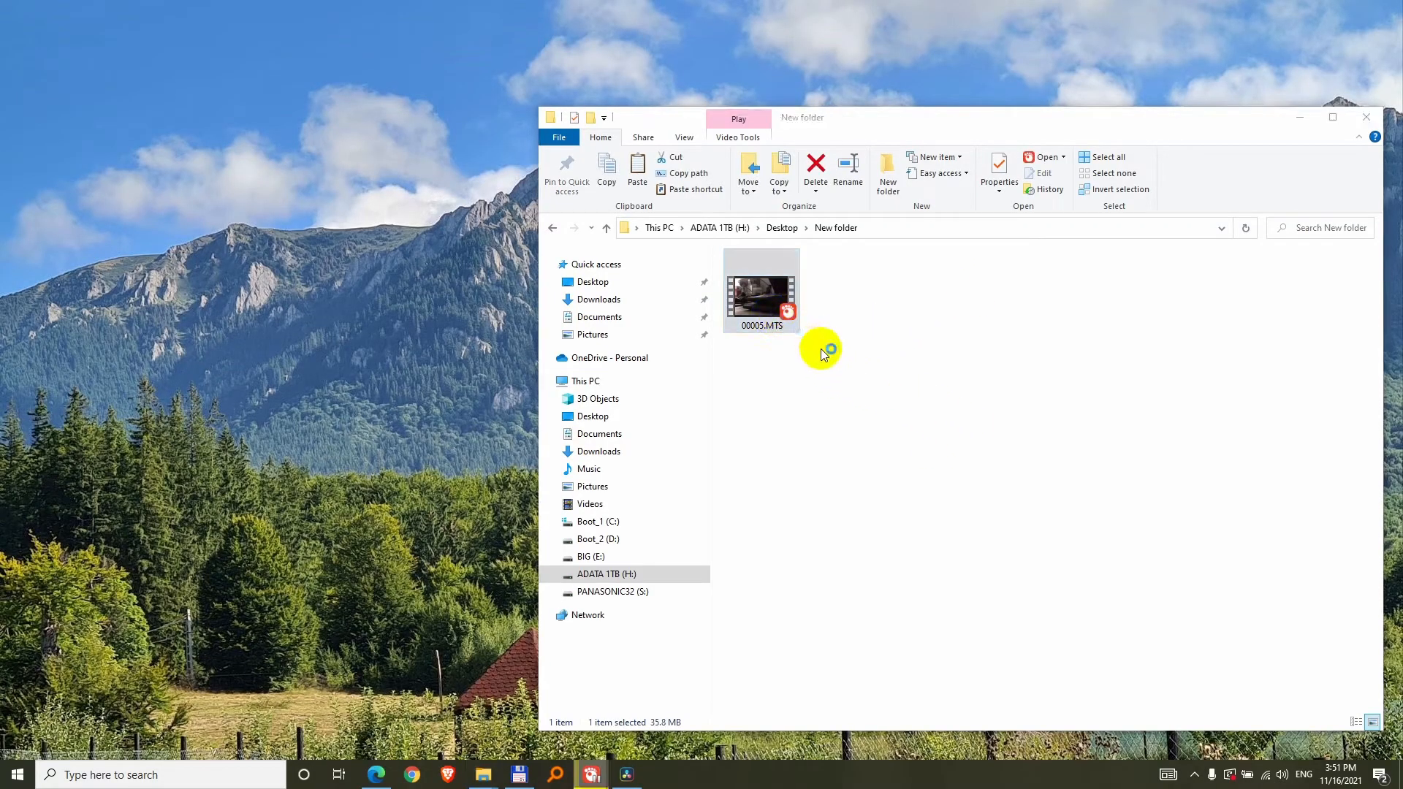
{"action": "double_click", "coordinate": [760, 286]}
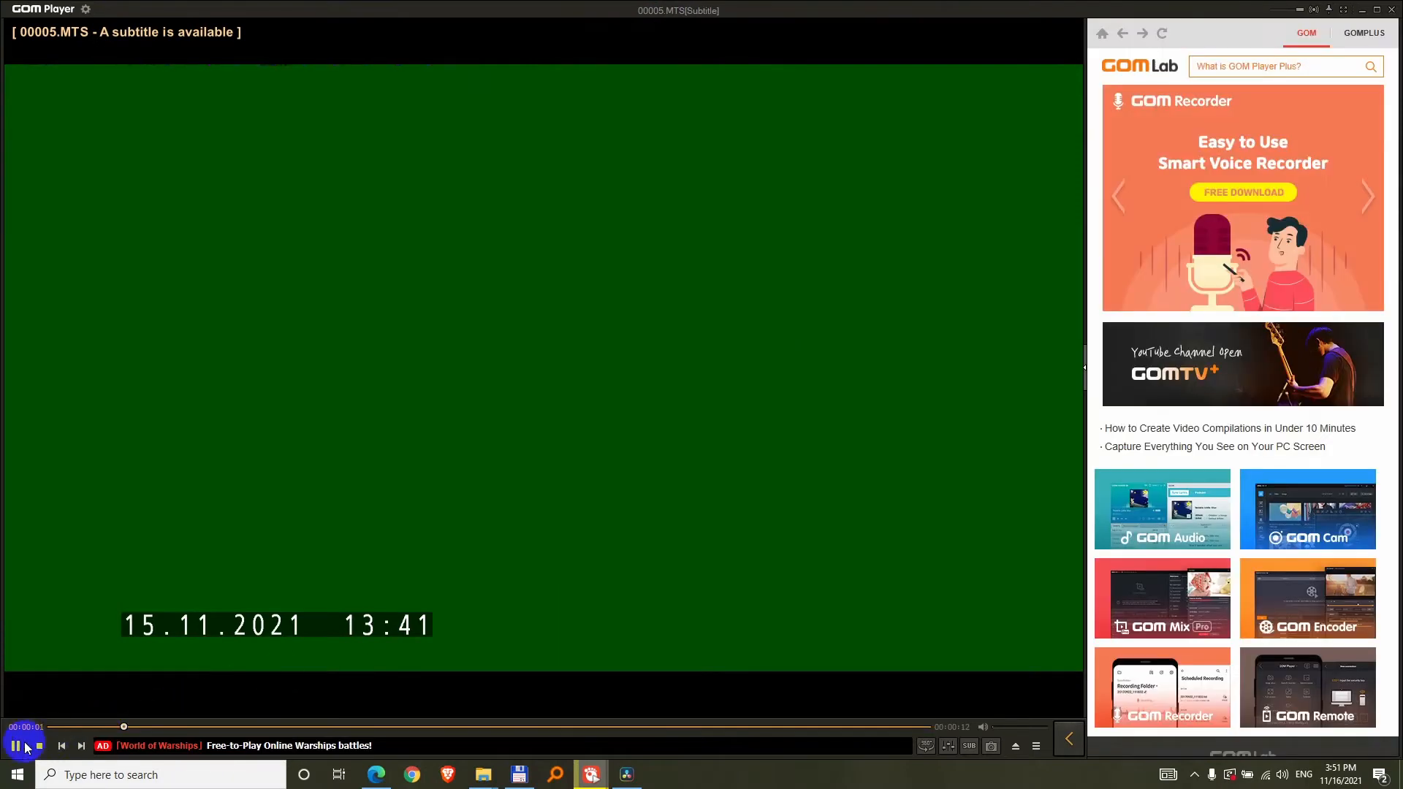
Run Check for Update from the video's context menu, confirming the latest version is installed
{"action": "right_click", "coordinate": [412, 498]}
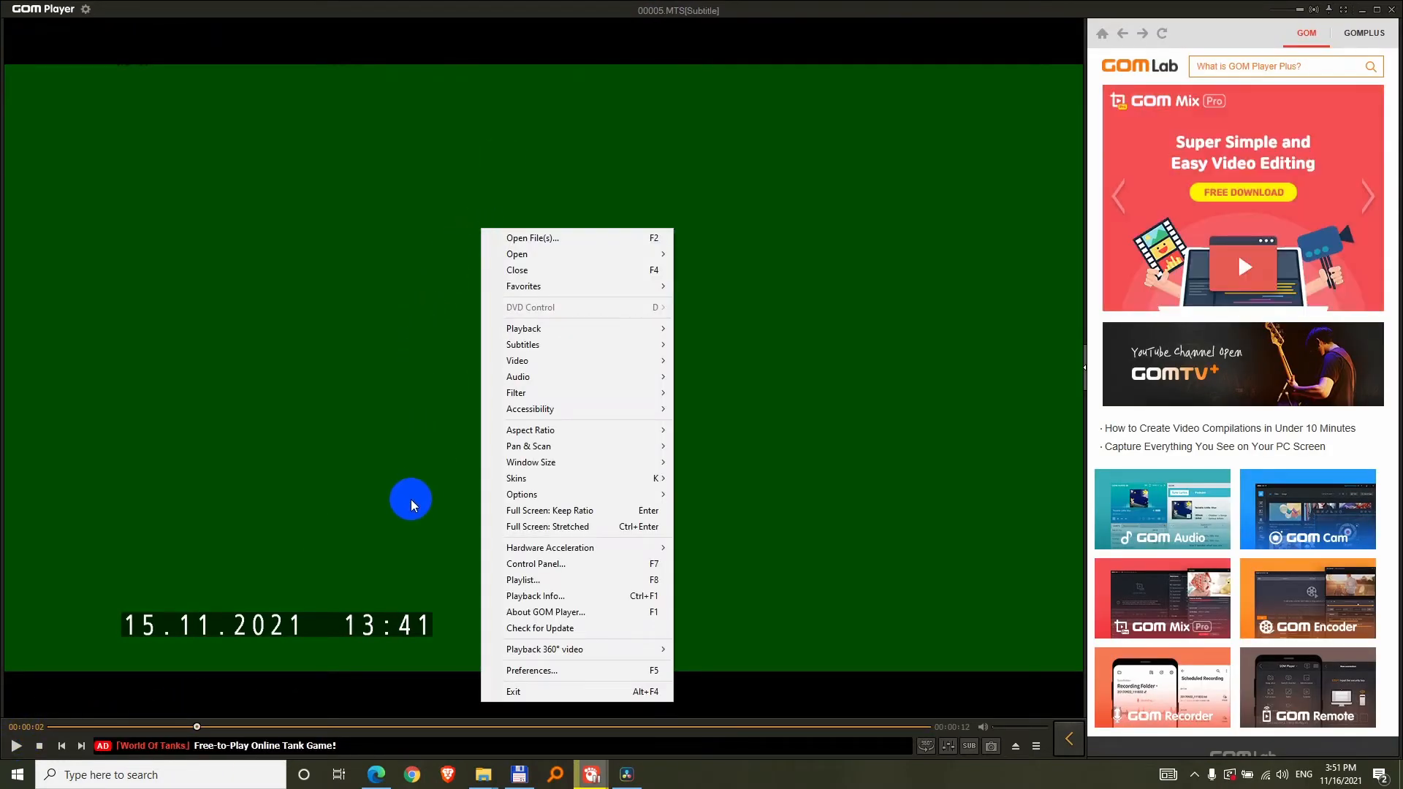
{"action": "mouse_move", "coordinate": [586, 626]}
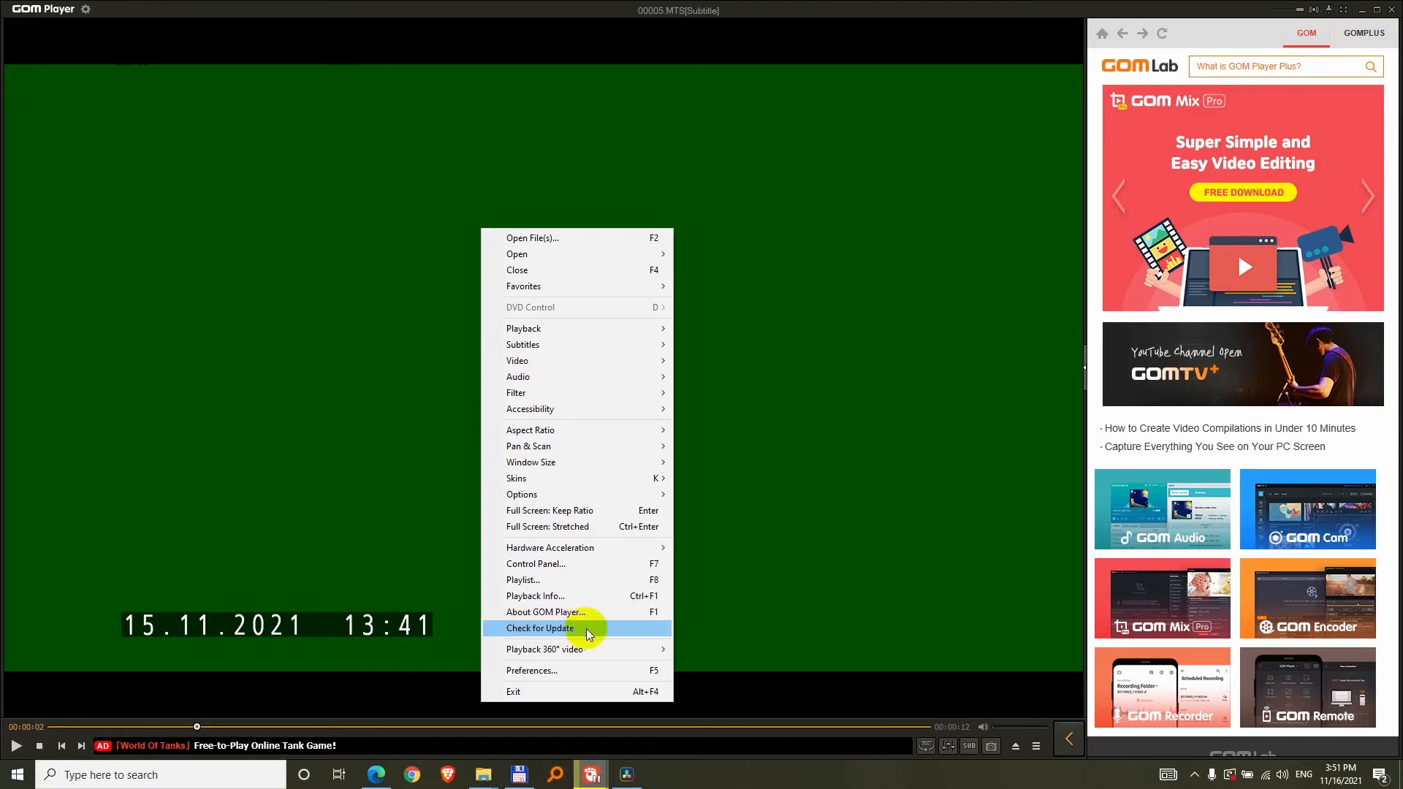
{"action": "left_click", "coordinate": [539, 627]}
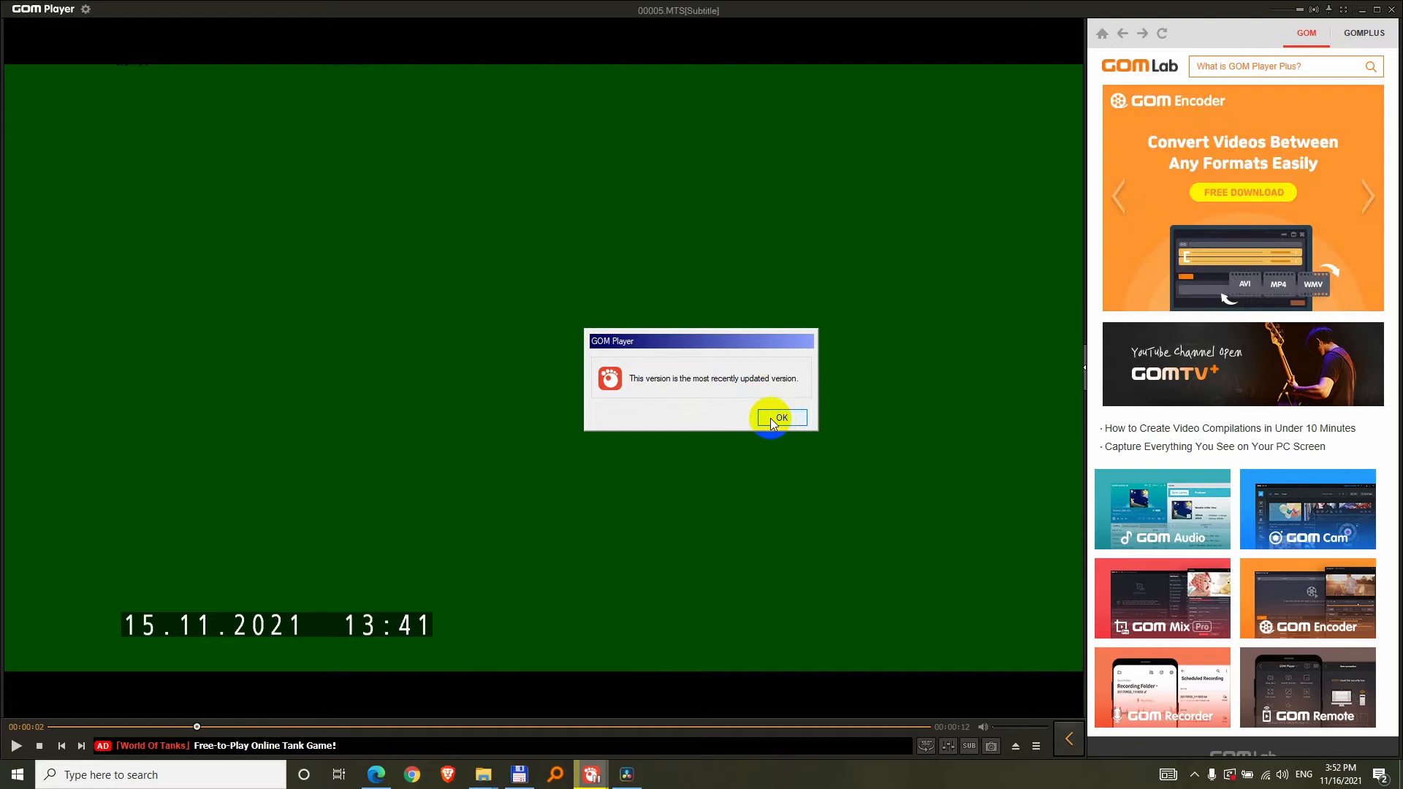
{"action": "right_click", "coordinate": [349, 631]}
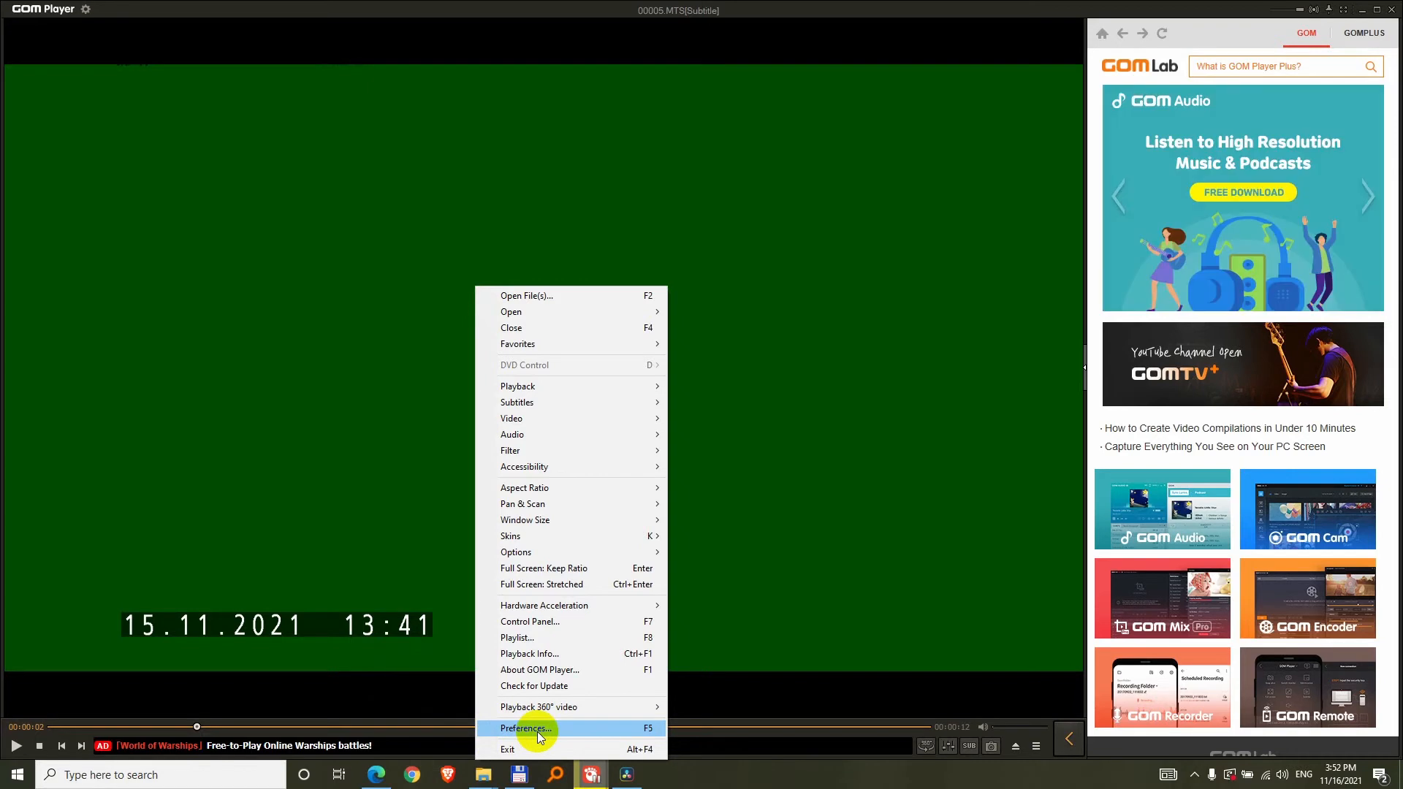
Reset all GOM Player settings to defaults from the General preferences page and confirm
{"action": "left_click", "coordinate": [525, 728]}
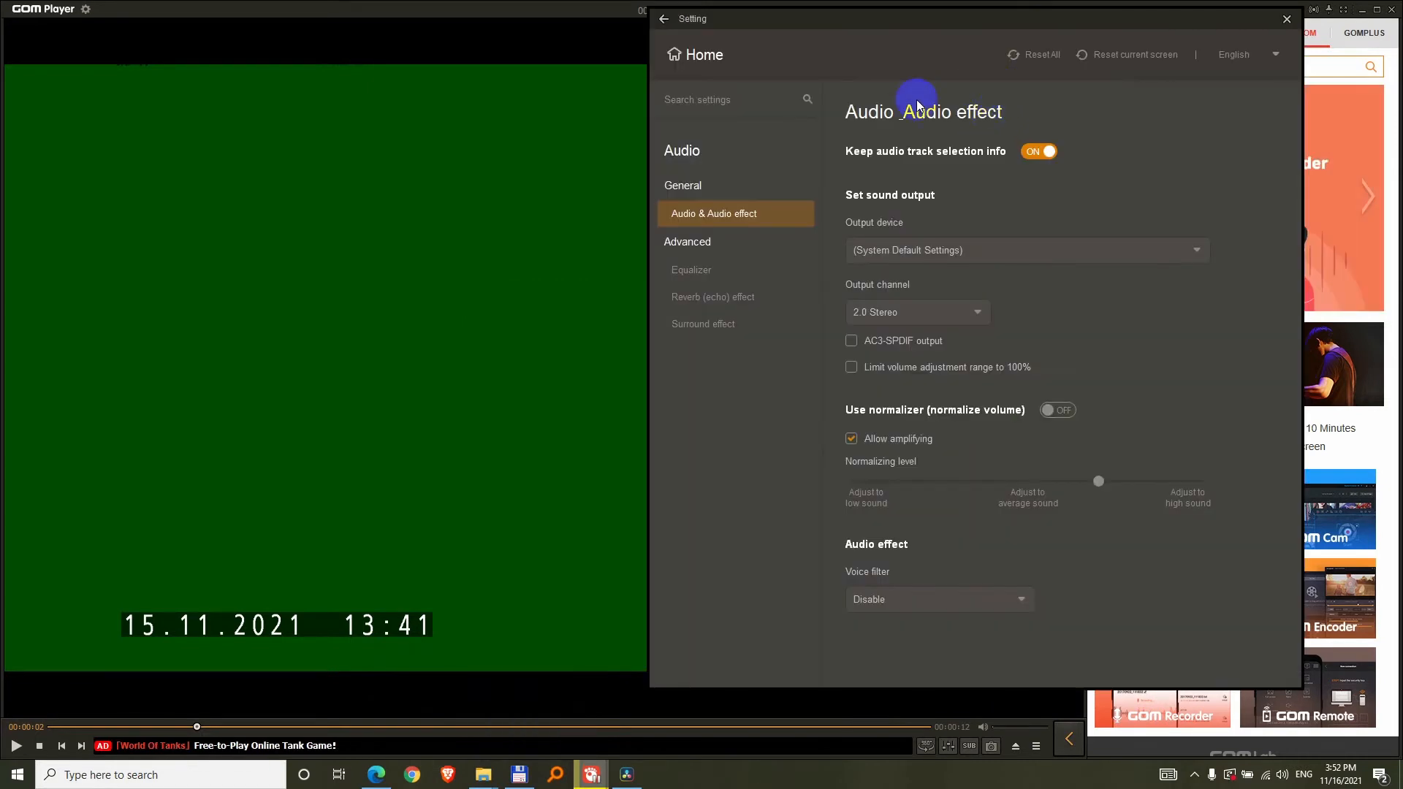
{"action": "left_click", "coordinate": [694, 54]}
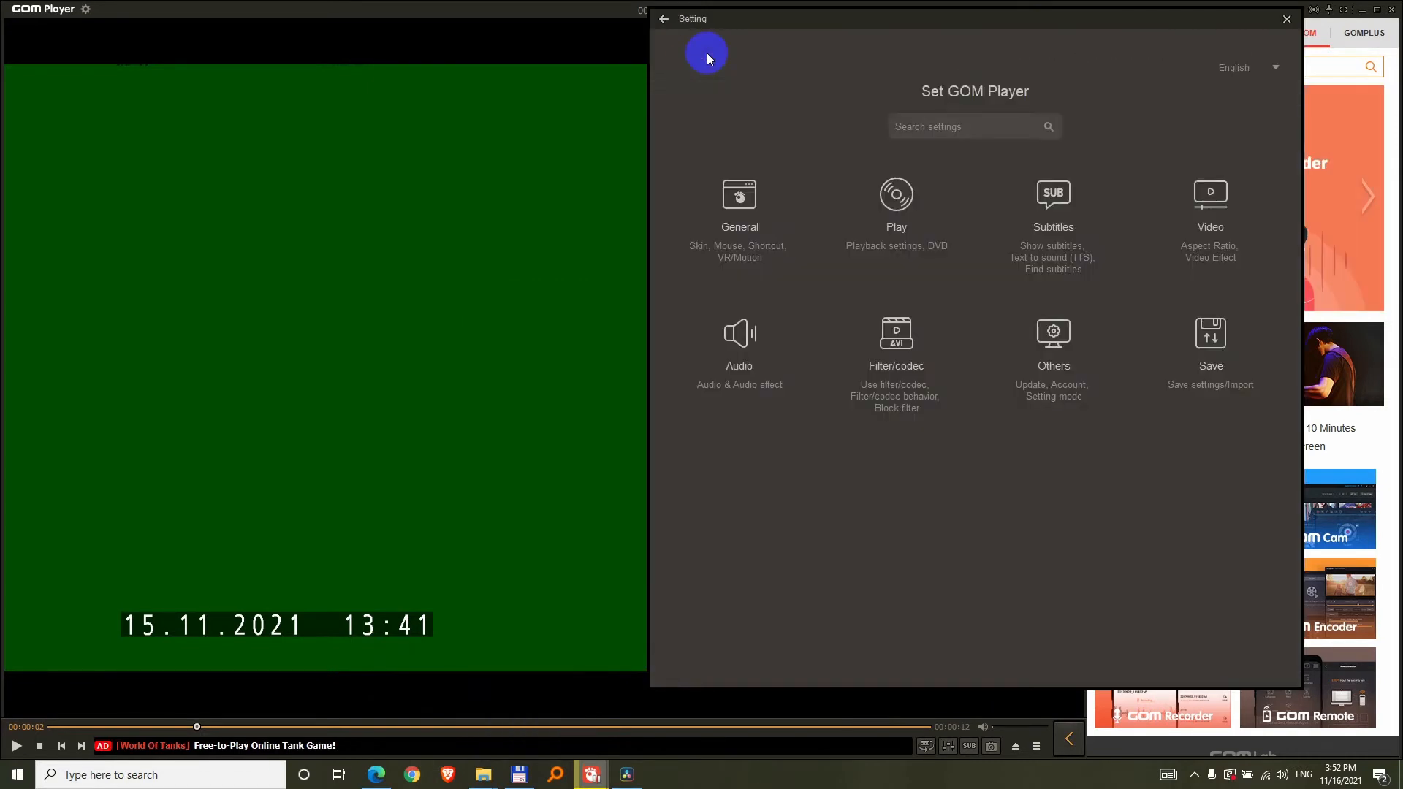
{"action": "left_click", "coordinate": [739, 195]}
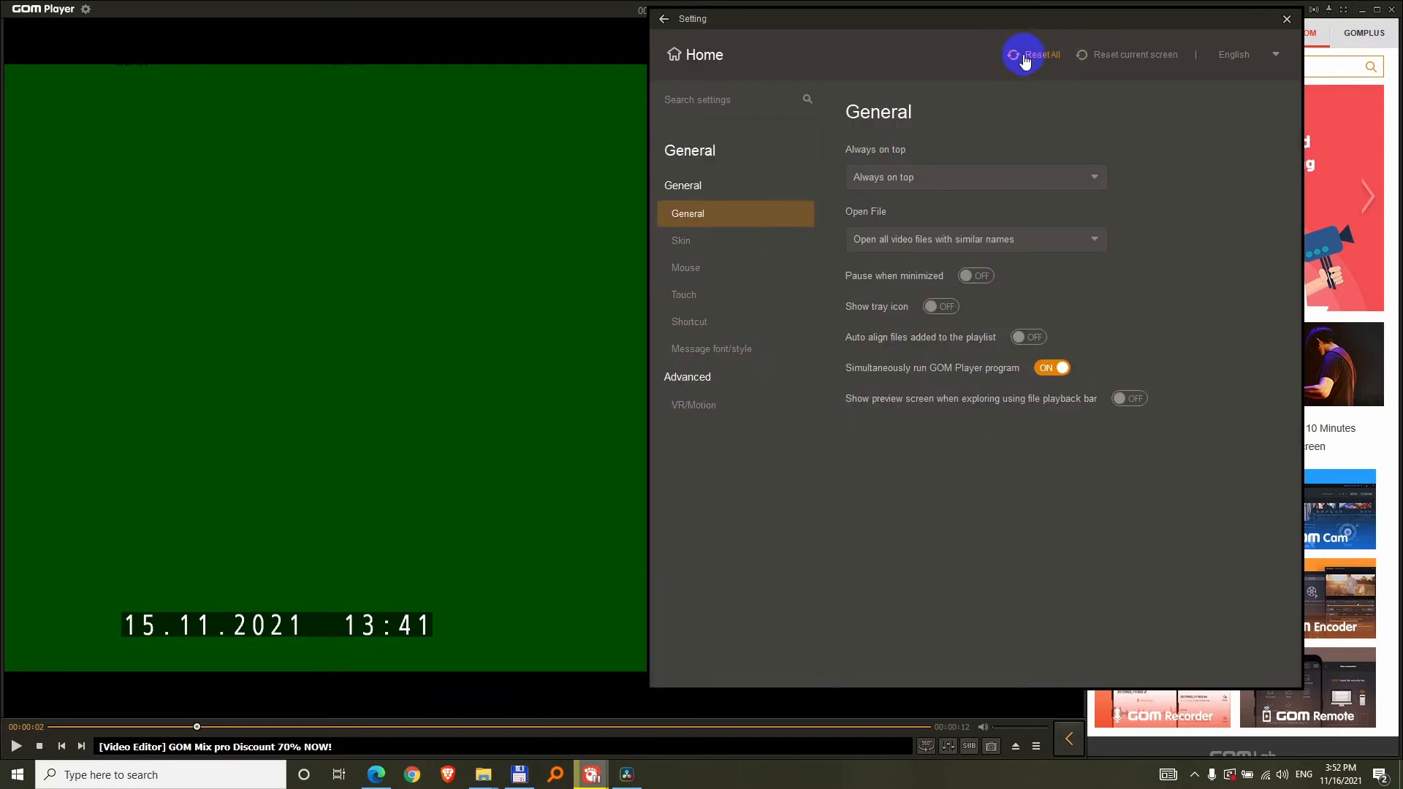
{"action": "left_click", "coordinate": [1038, 54]}
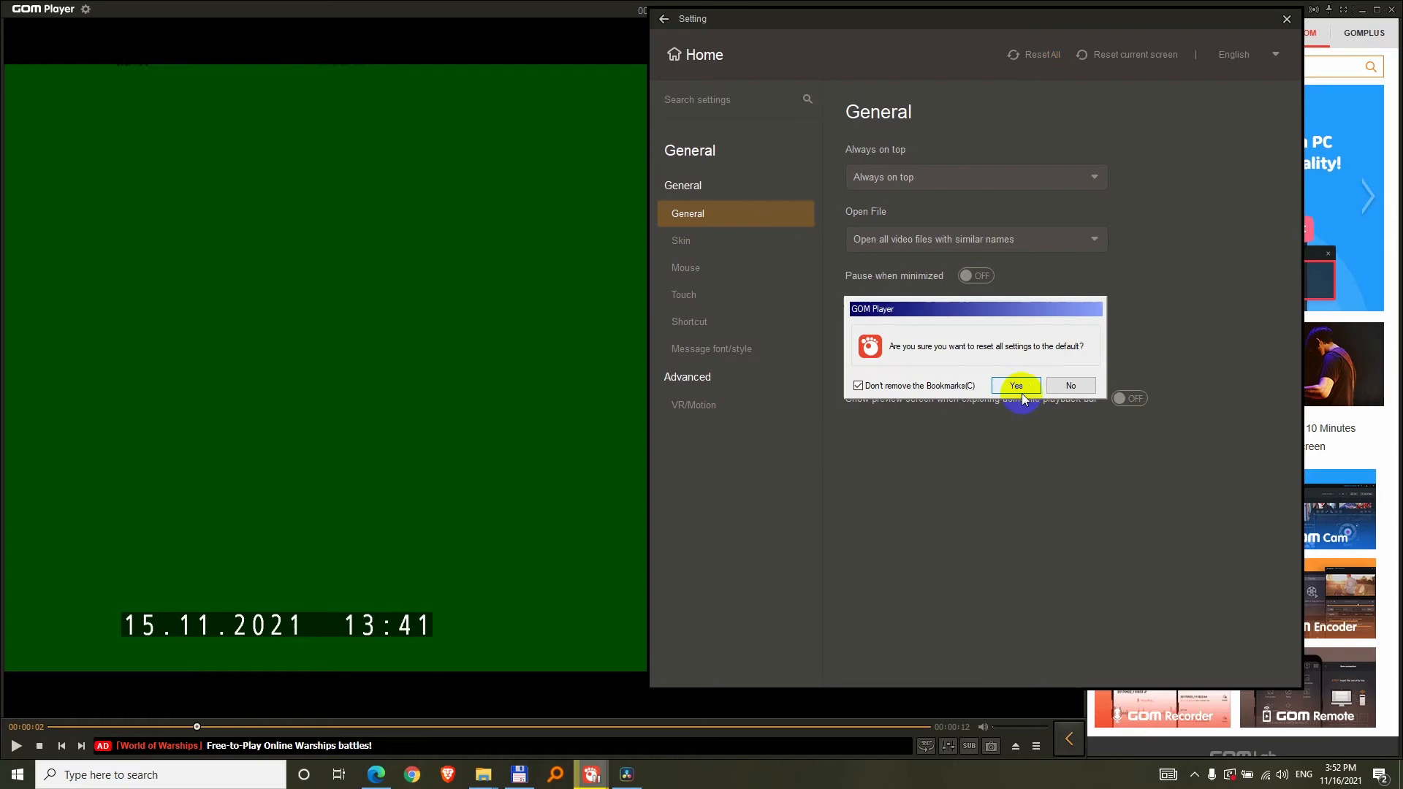
{"action": "left_click", "coordinate": [1015, 385]}
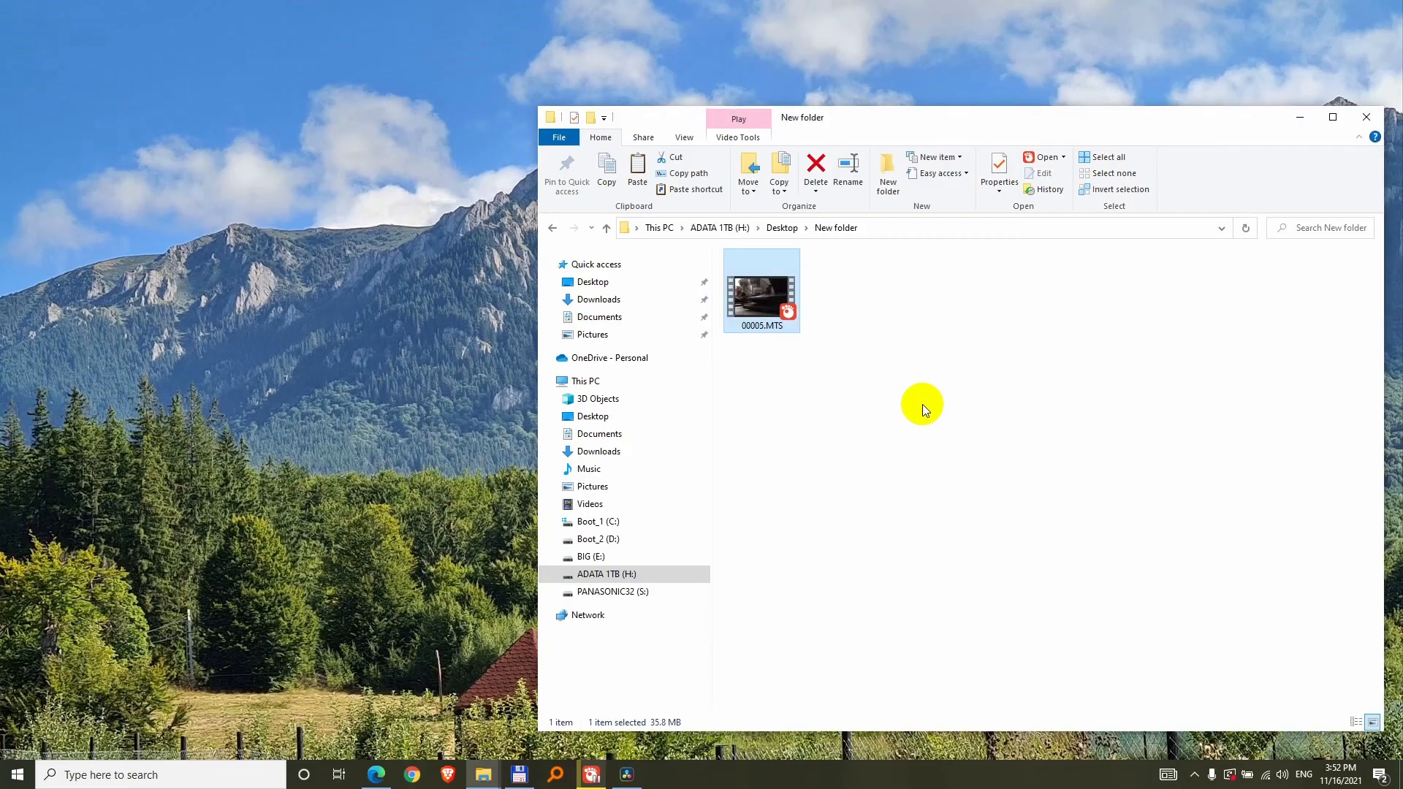
Replay 00005.MTS from File Explorer, now showing a proper picture instead of green
{"action": "double_click", "coordinate": [762, 289]}
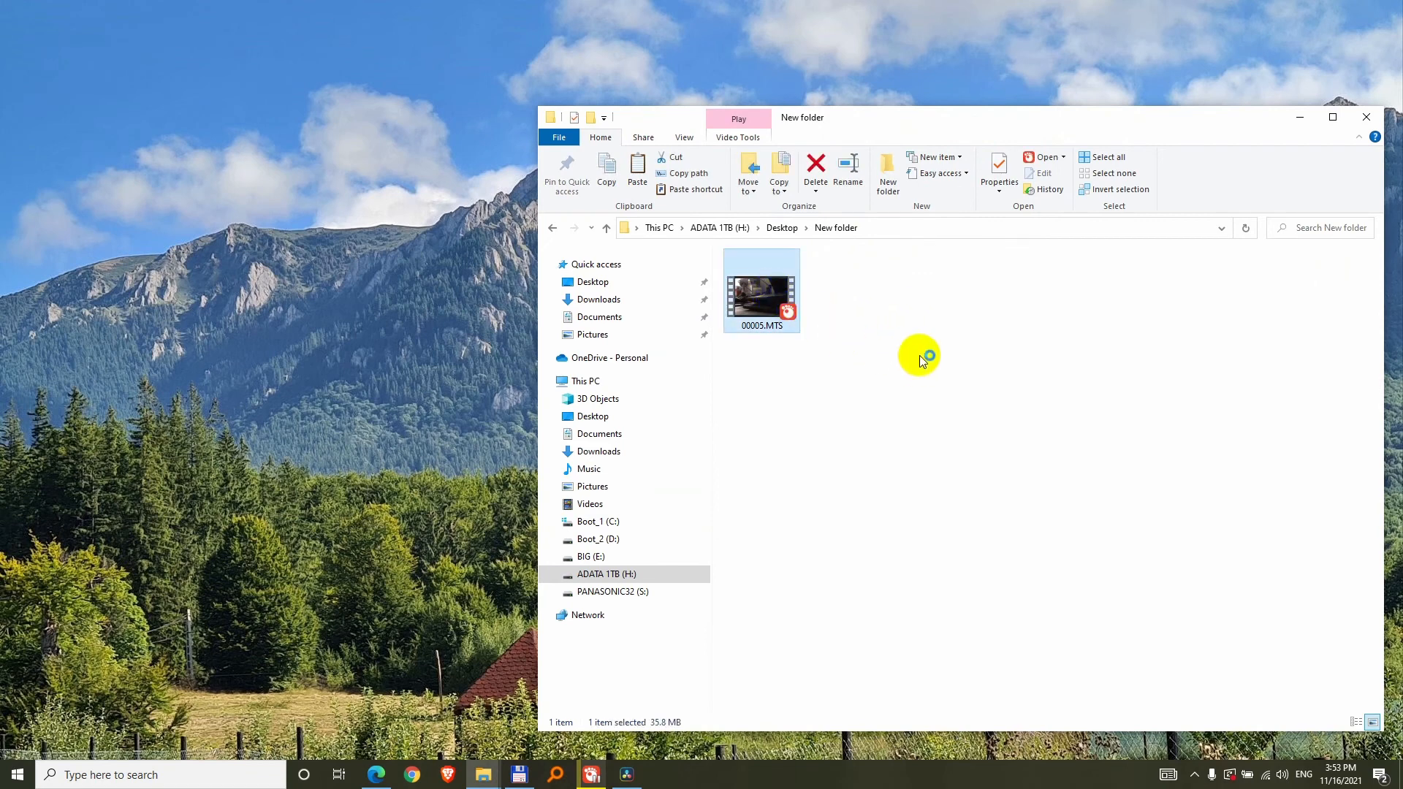
{"action": "double_click", "coordinate": [761, 288]}
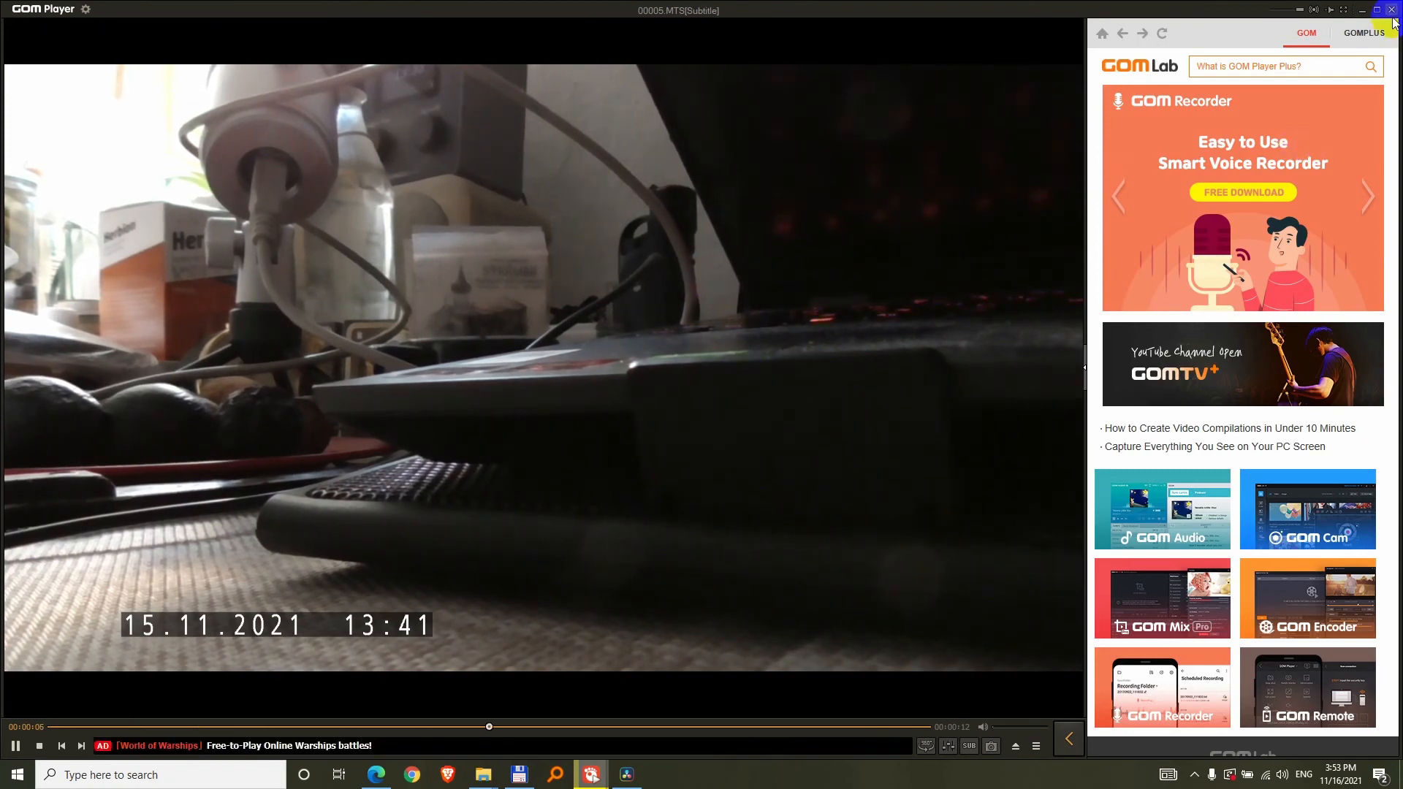